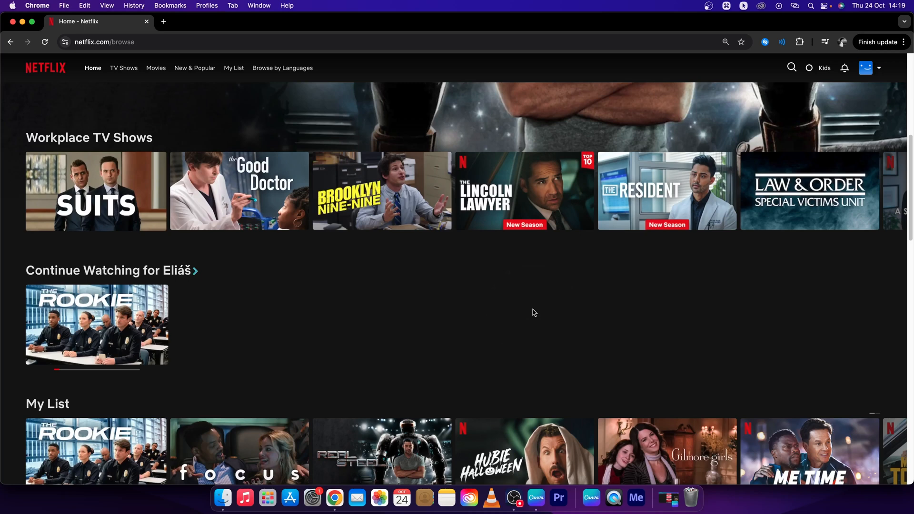
mouse_move(859, 77)
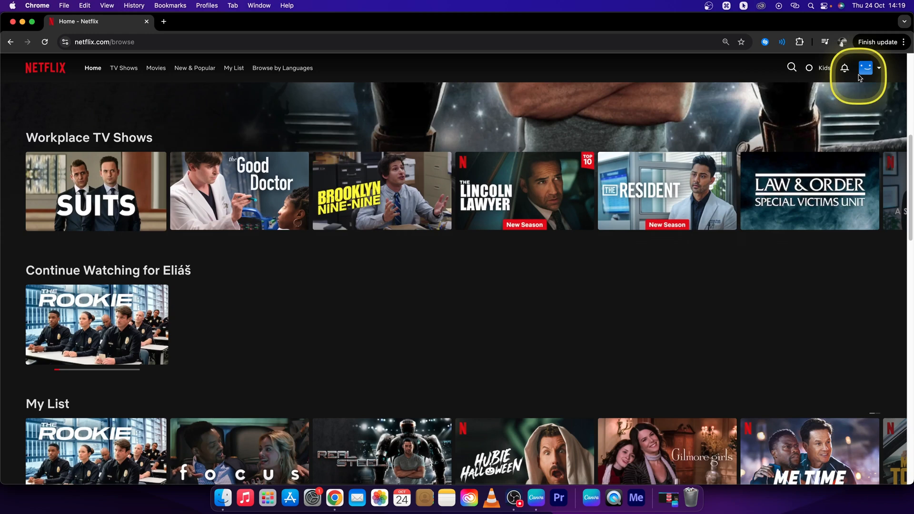
- Open the profile avatar menu in the top-right of the Netflix home page
click(868, 67)
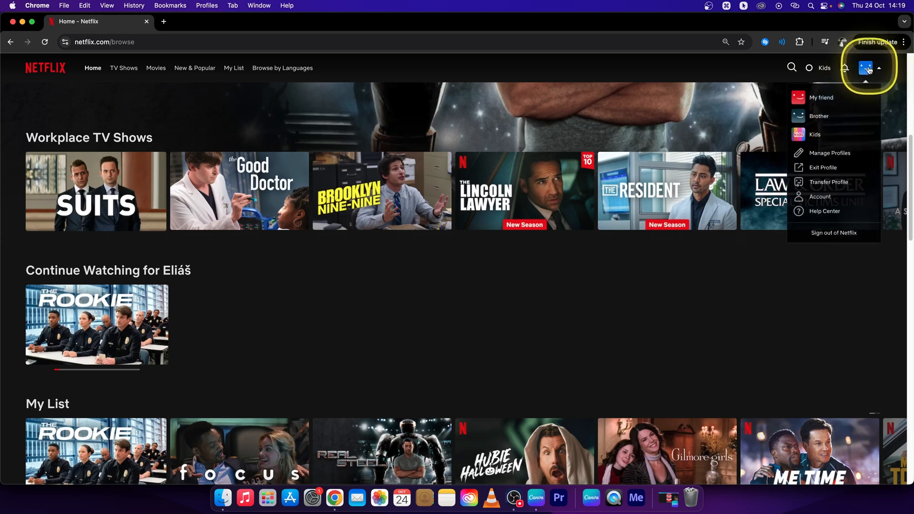
mouse_move(872, 71)
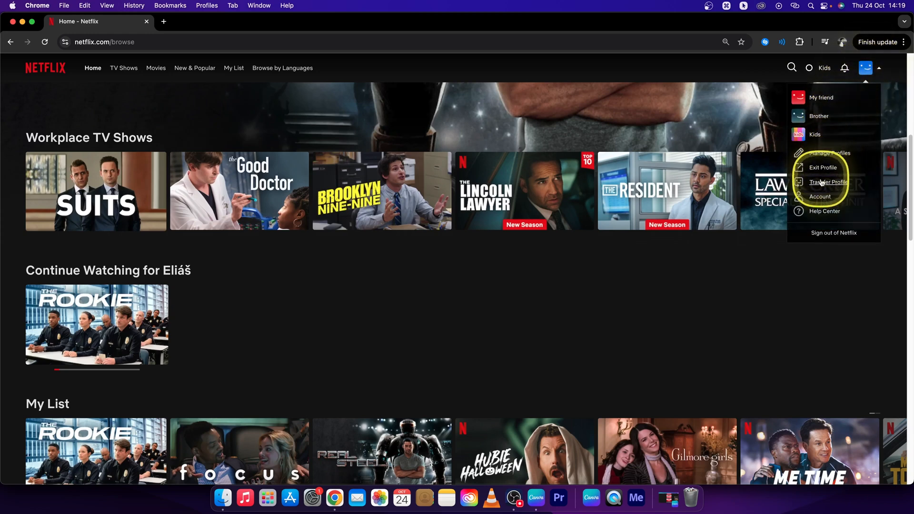
- Go to Account settings and follow the 'account security' link under the Email row
click(820, 197)
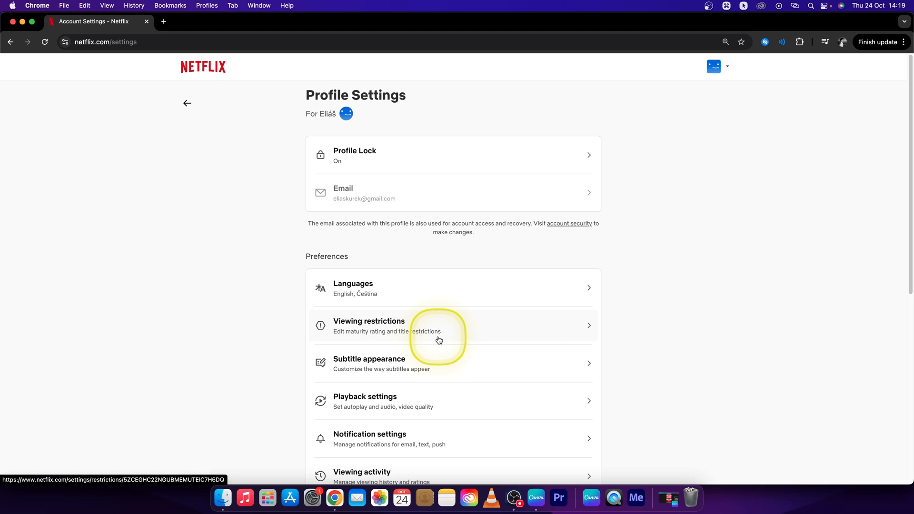
mouse_move(372, 196)
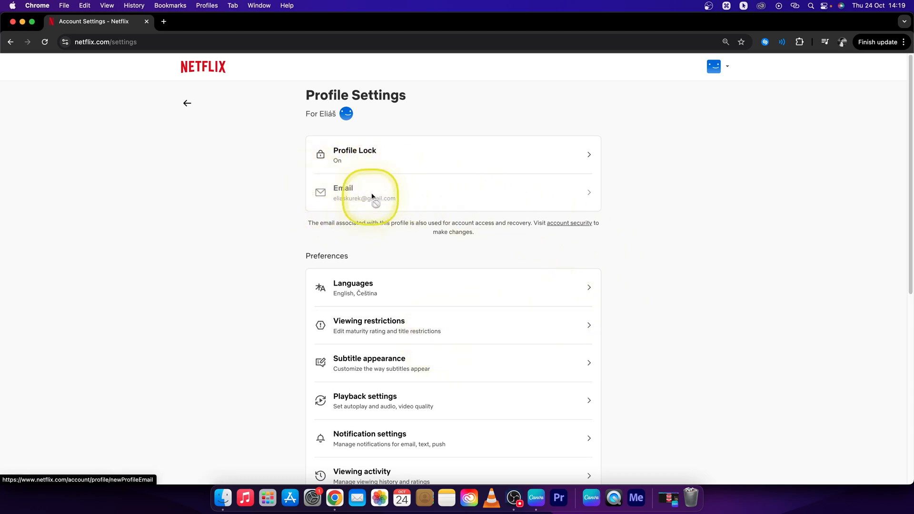
mouse_move(399, 203)
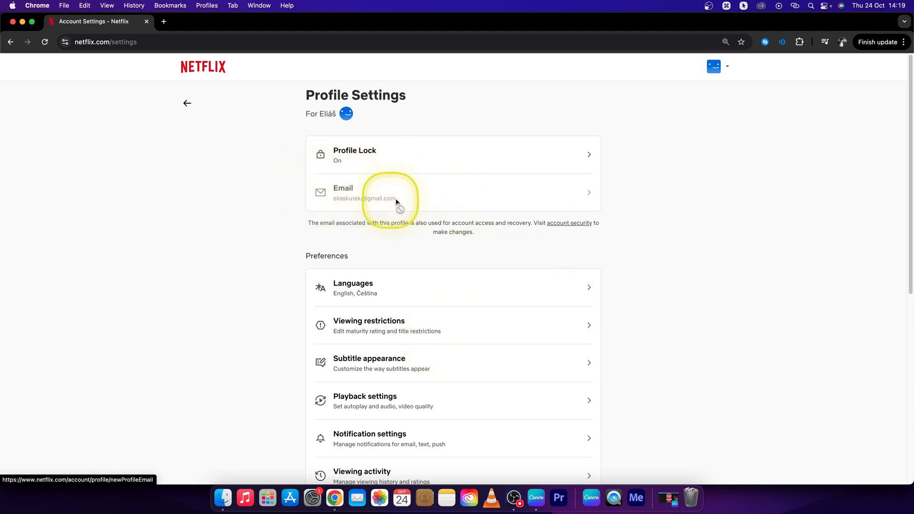
mouse_move(584, 199)
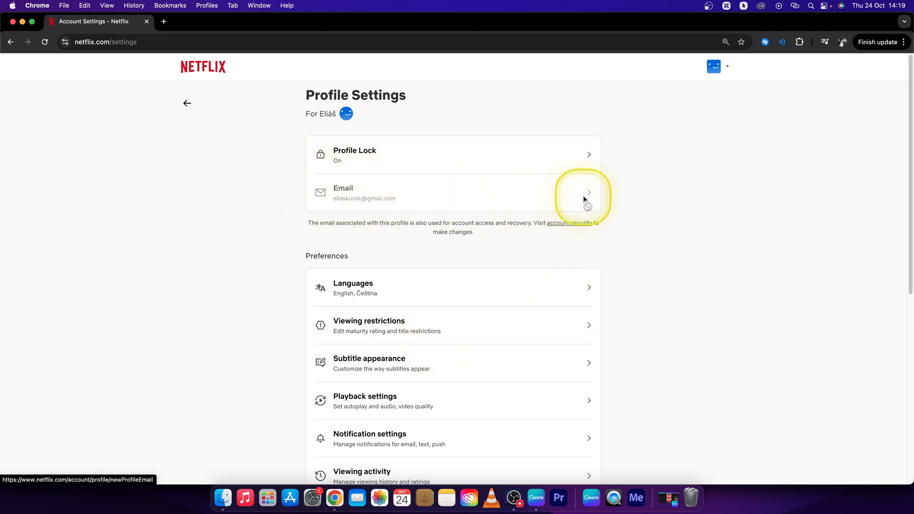
mouse_move(371, 192)
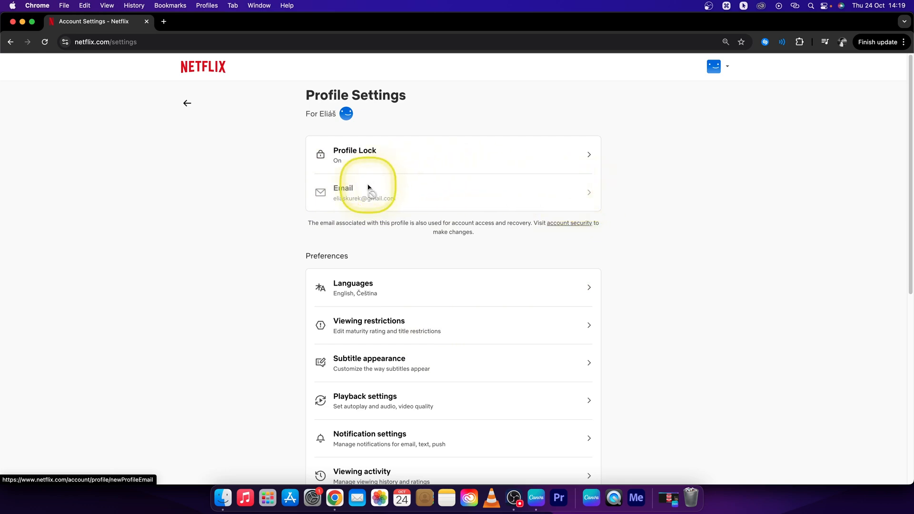
mouse_move(331, 183)
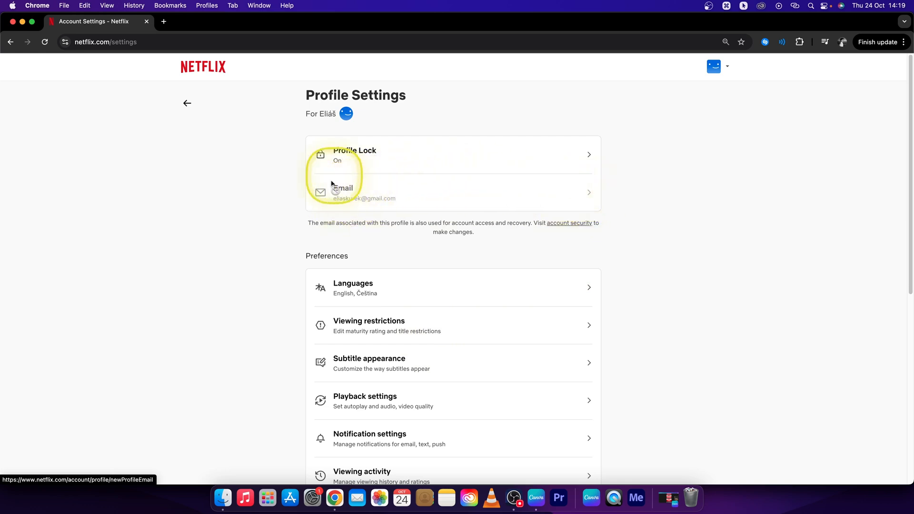
mouse_move(569, 226)
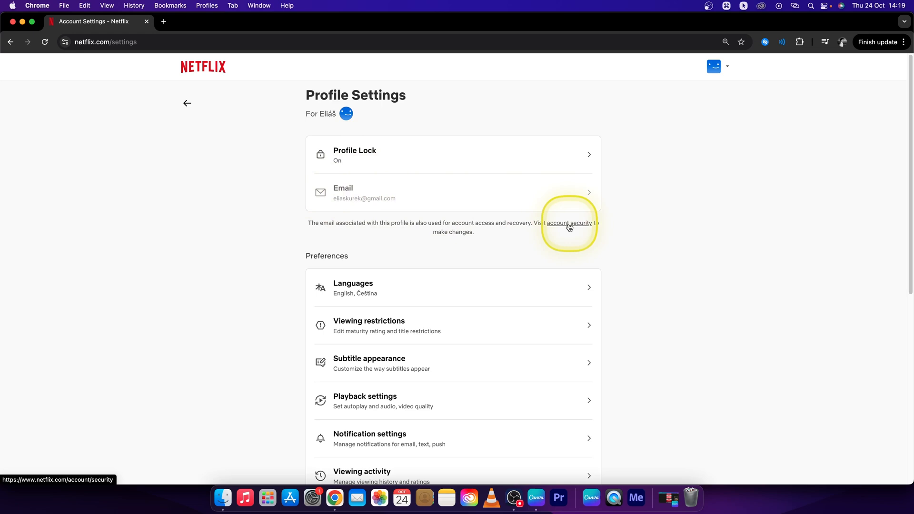
click(568, 223)
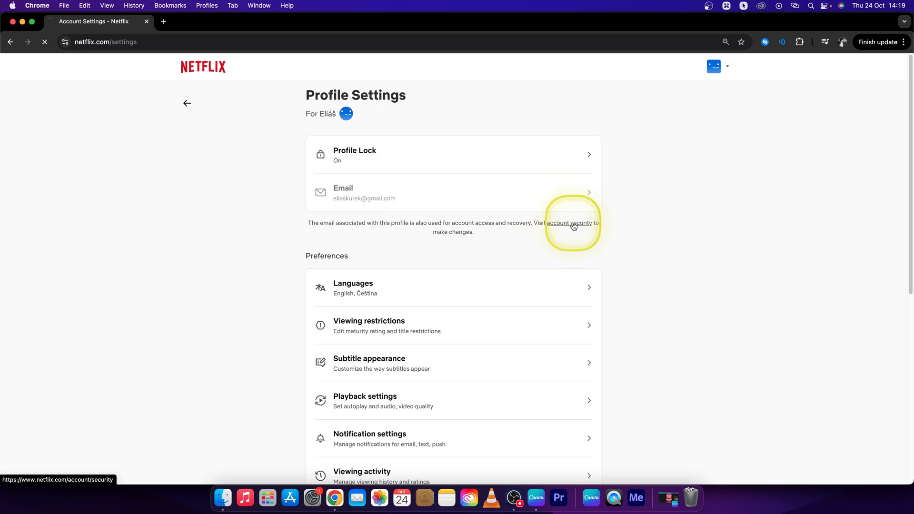
- From the Security page, open the Email row's Change Email form
click(567, 222)
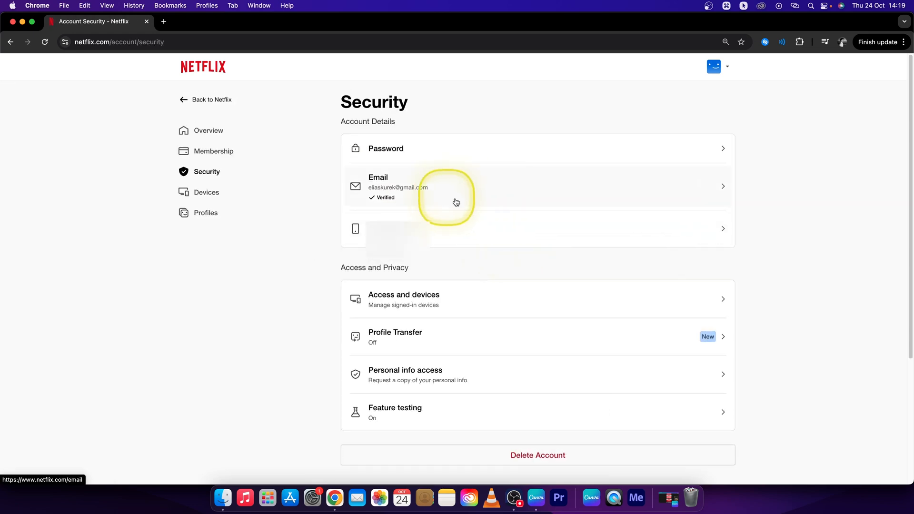
click(494, 187)
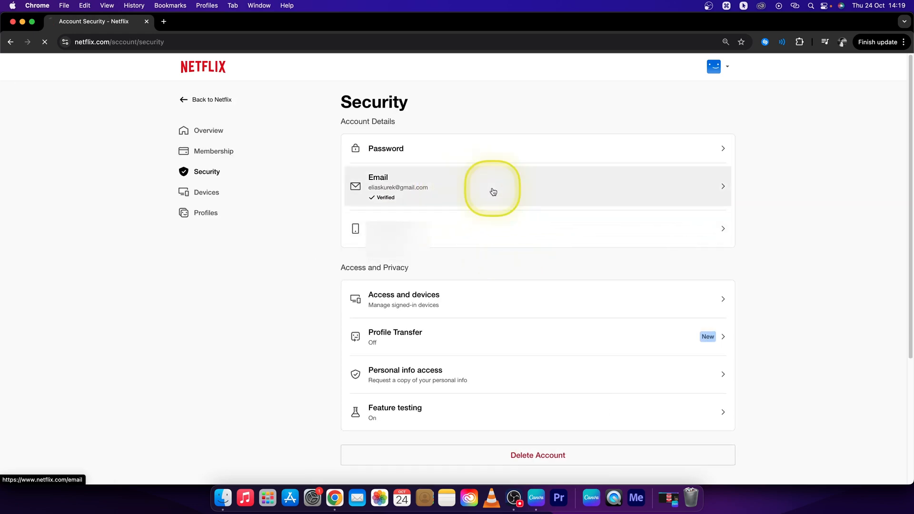
click(493, 186)
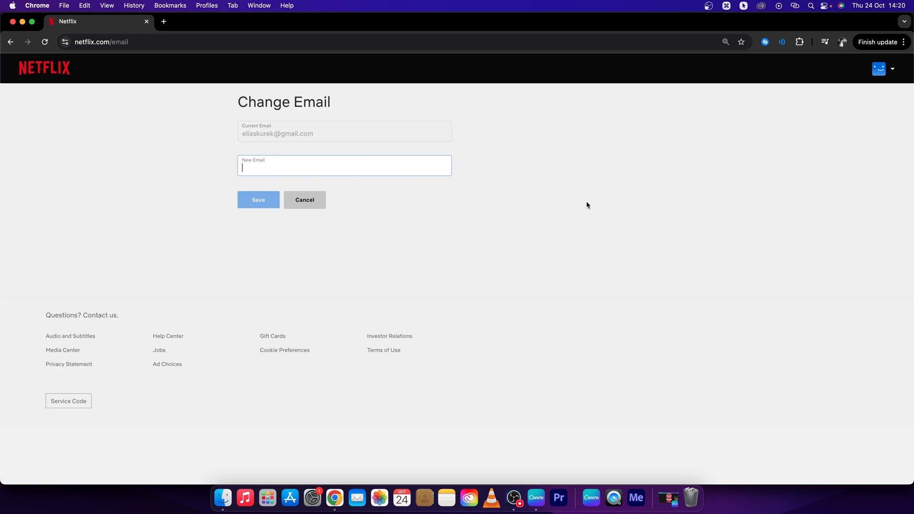
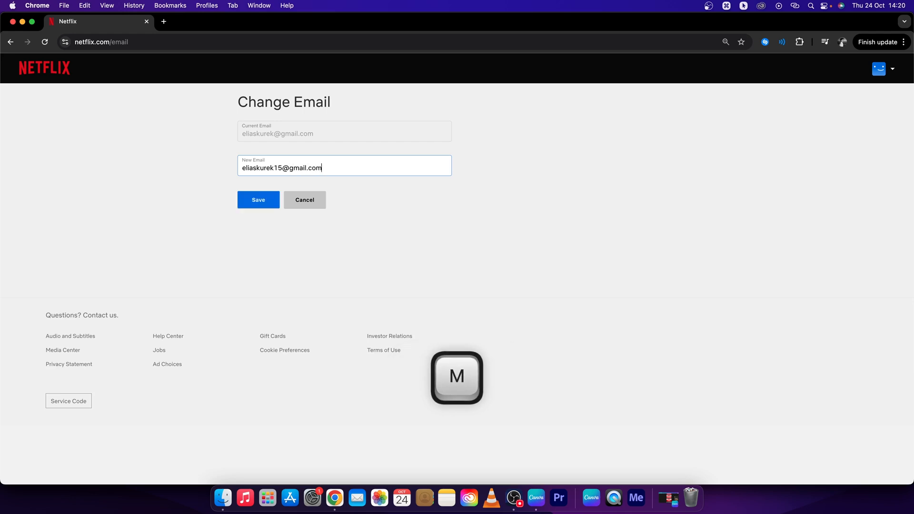
click(258, 199)
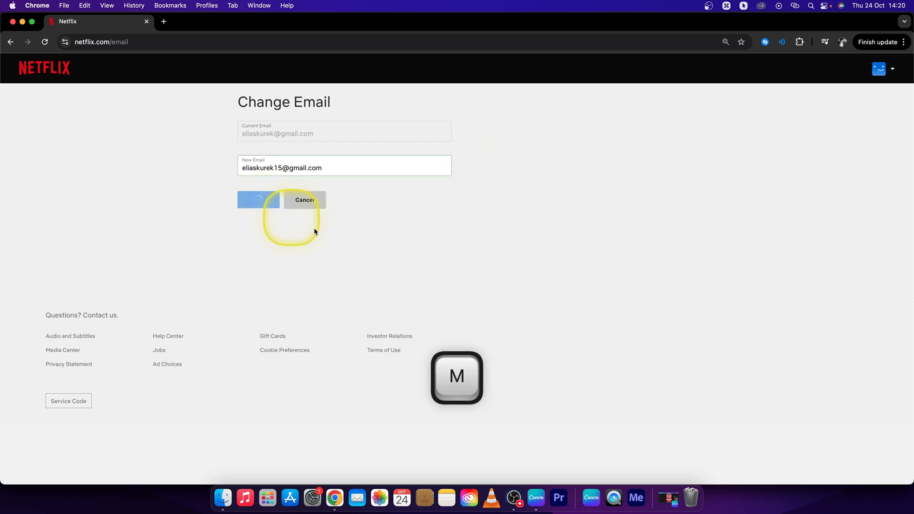
click(257, 200)
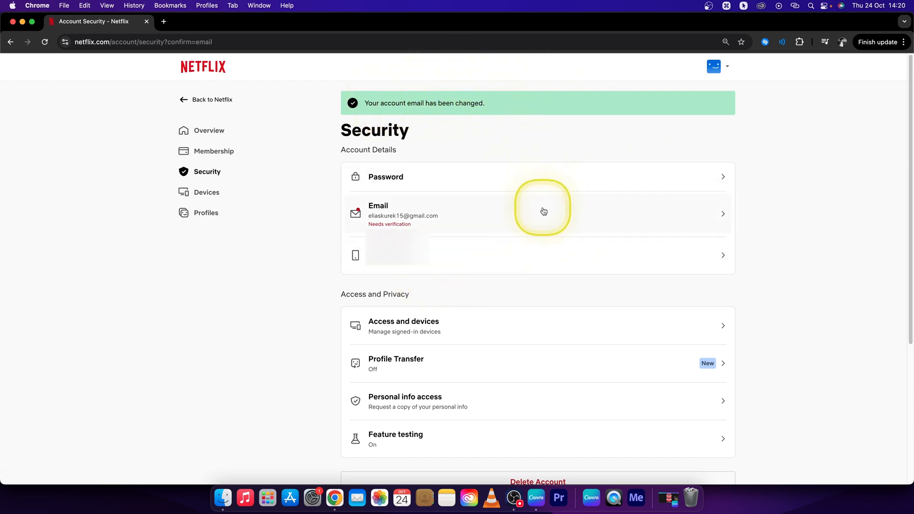
mouse_move(469, 226)
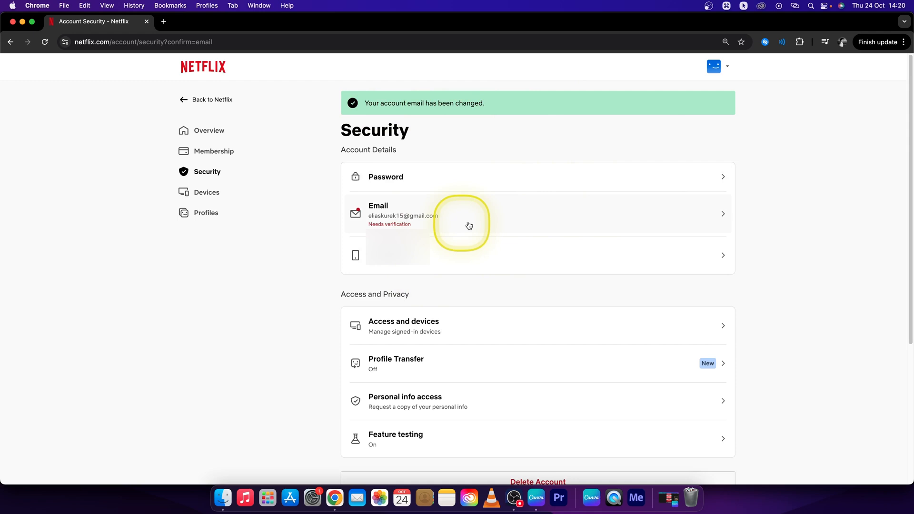
mouse_move(754, 185)
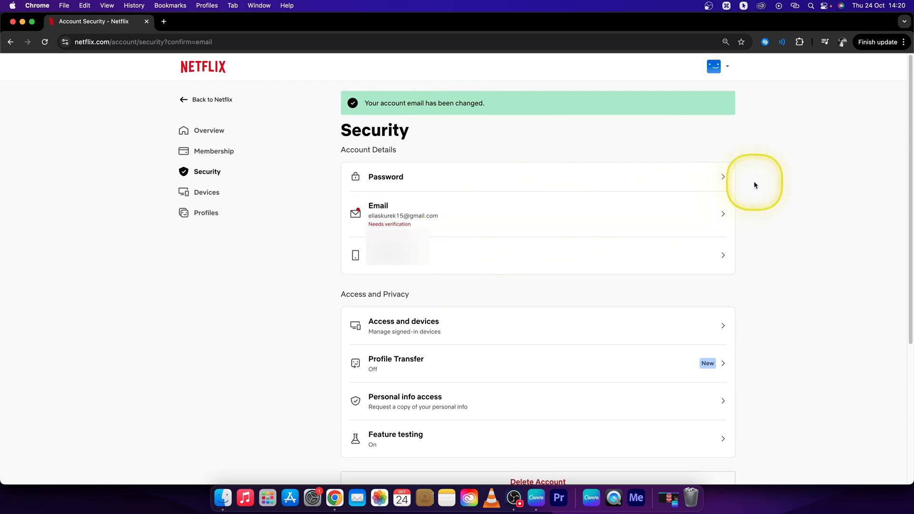
mouse_move(762, 186)
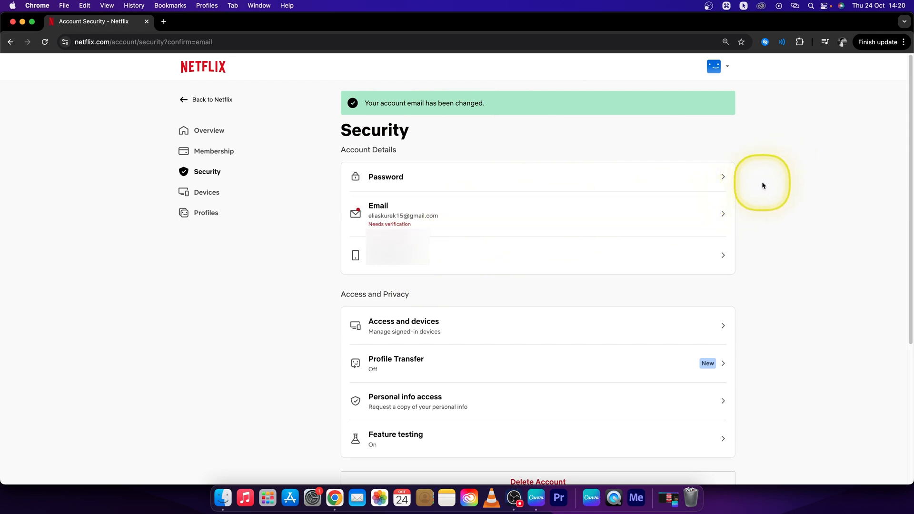